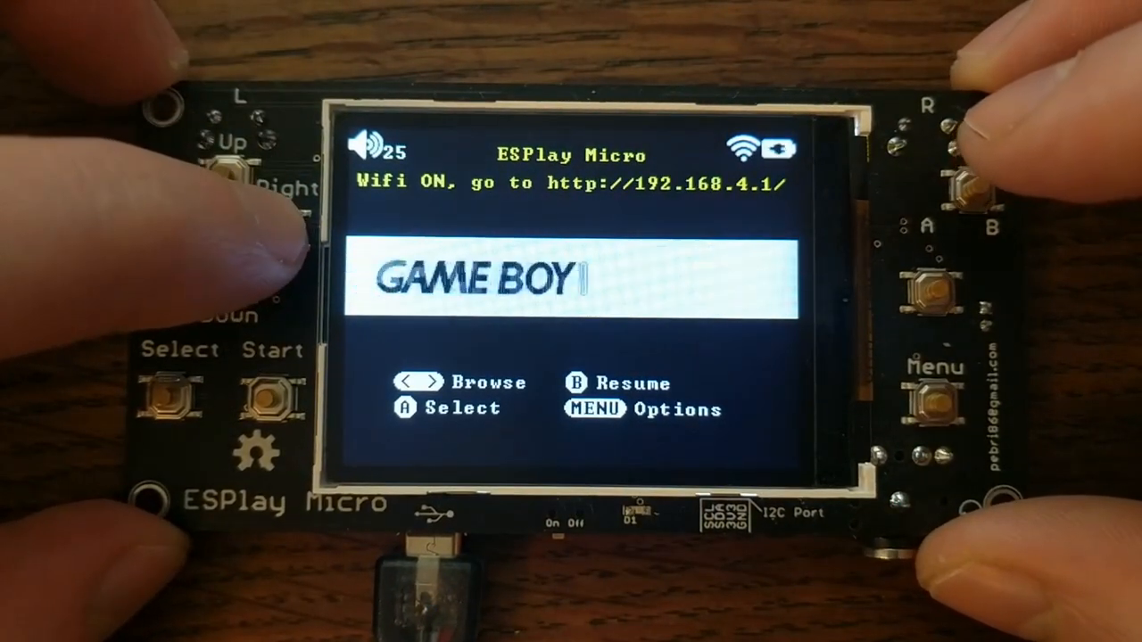
# - Choose Battle City (J) from the game title list and load it
pyautogui.click(933, 401)
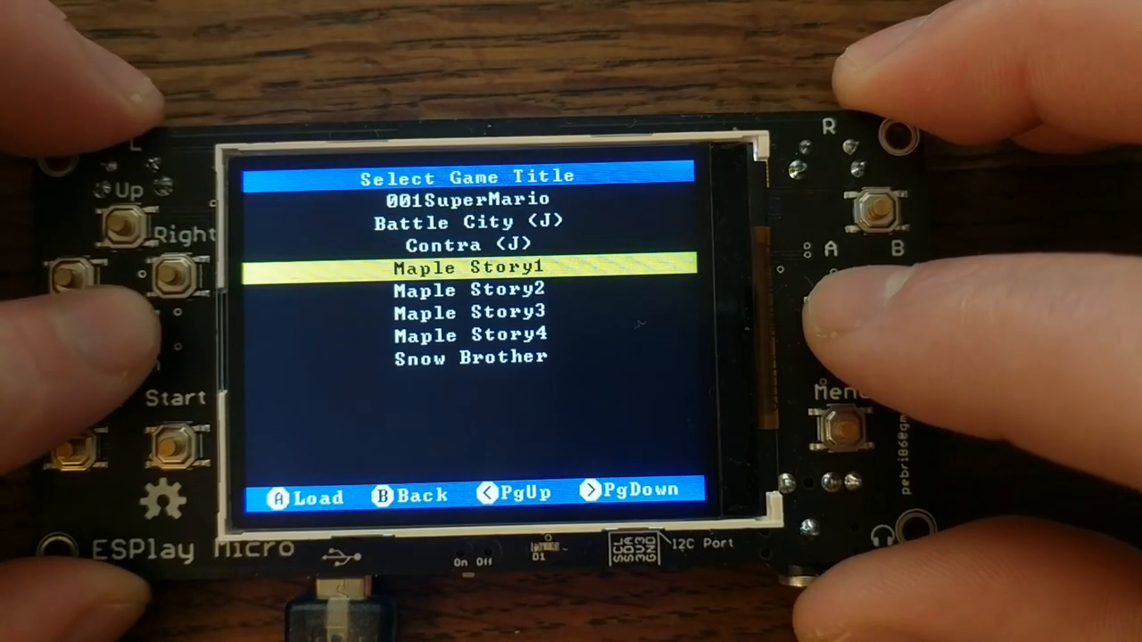
pyautogui.click(125, 336)
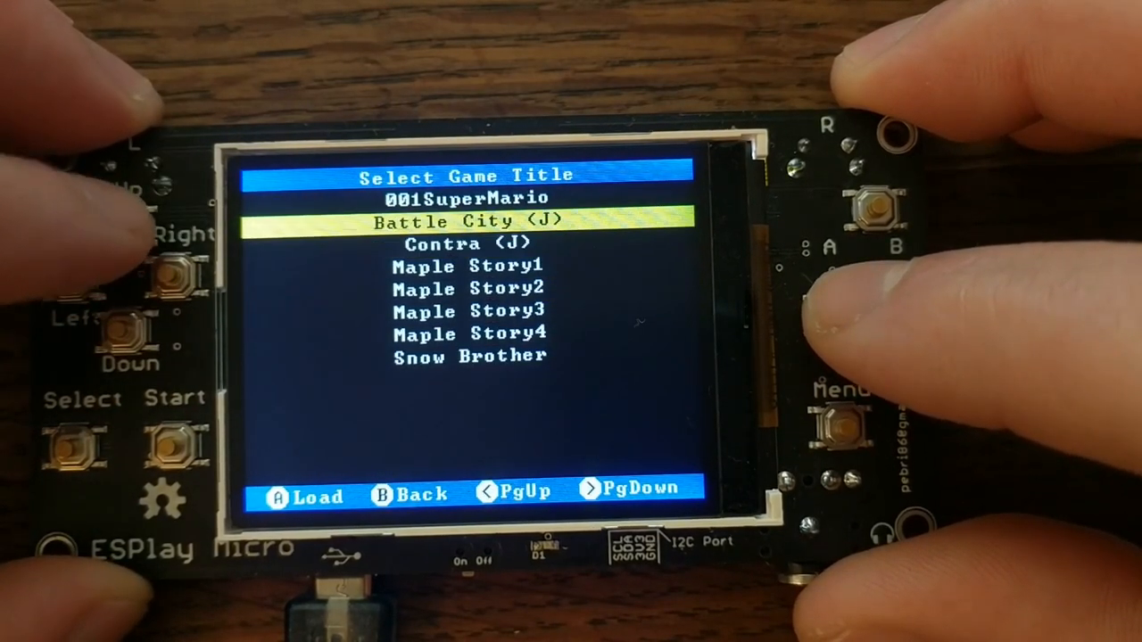
pyautogui.click(846, 311)
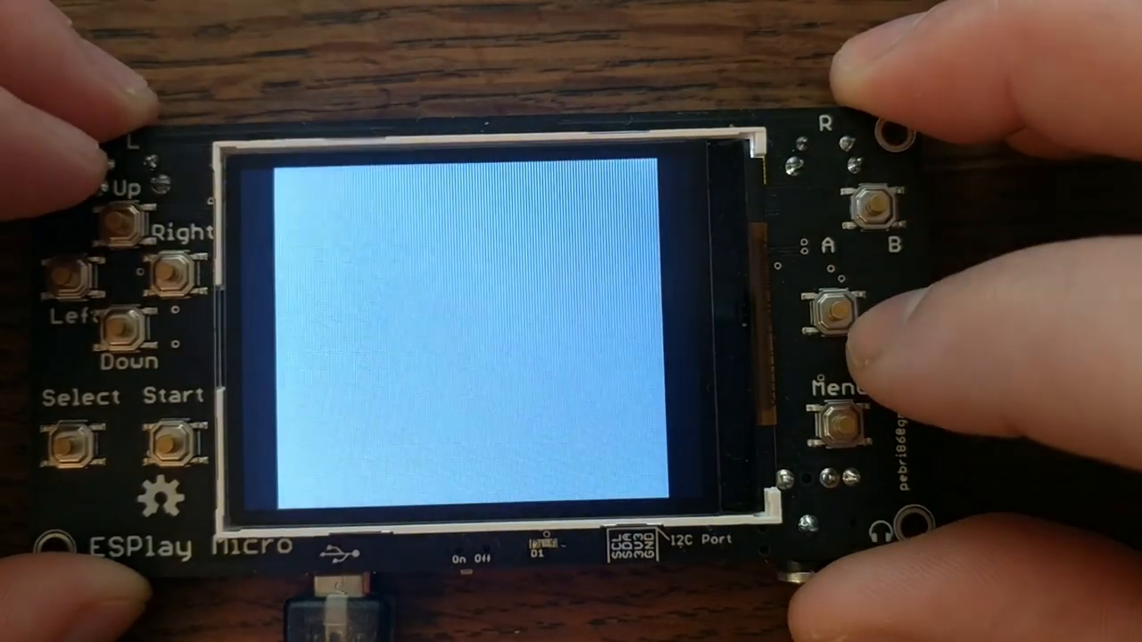
pyautogui.click(837, 310)
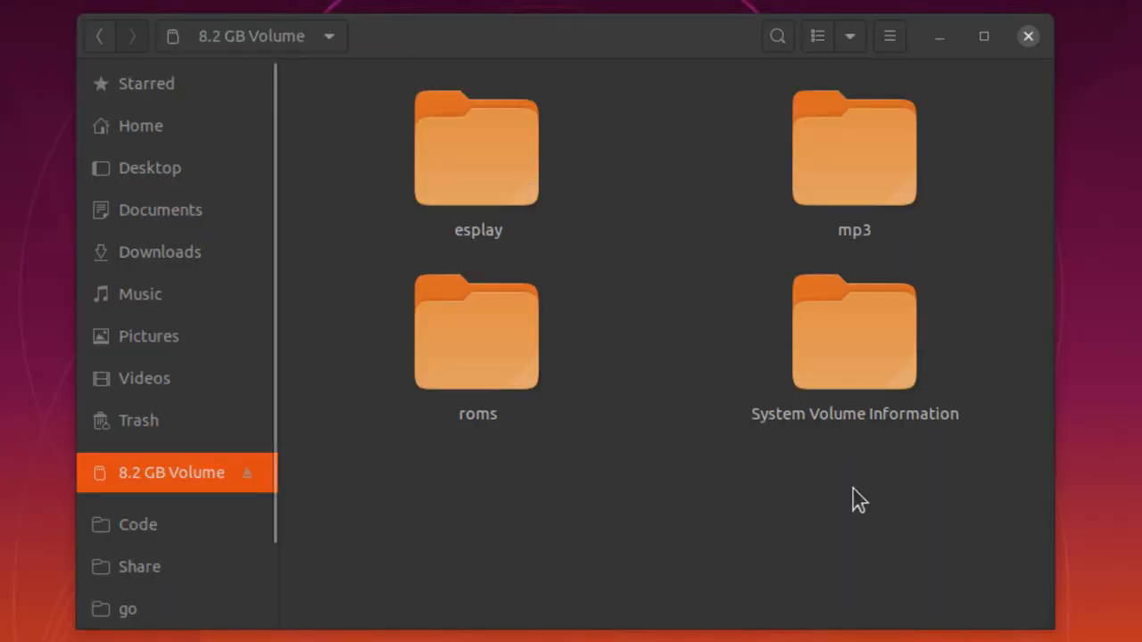
pyautogui.moveTo(360, 217)
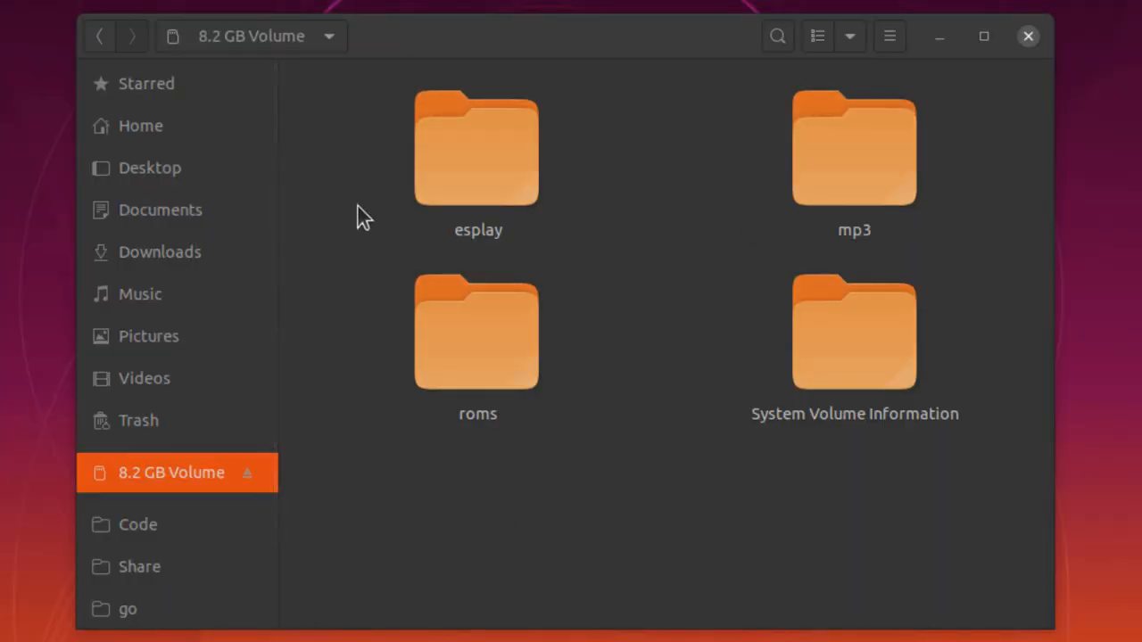
# - Paste the copied Catch My Breath.mp3 into the SD card's mp3 folder
pyautogui.doubleClick(478, 150)
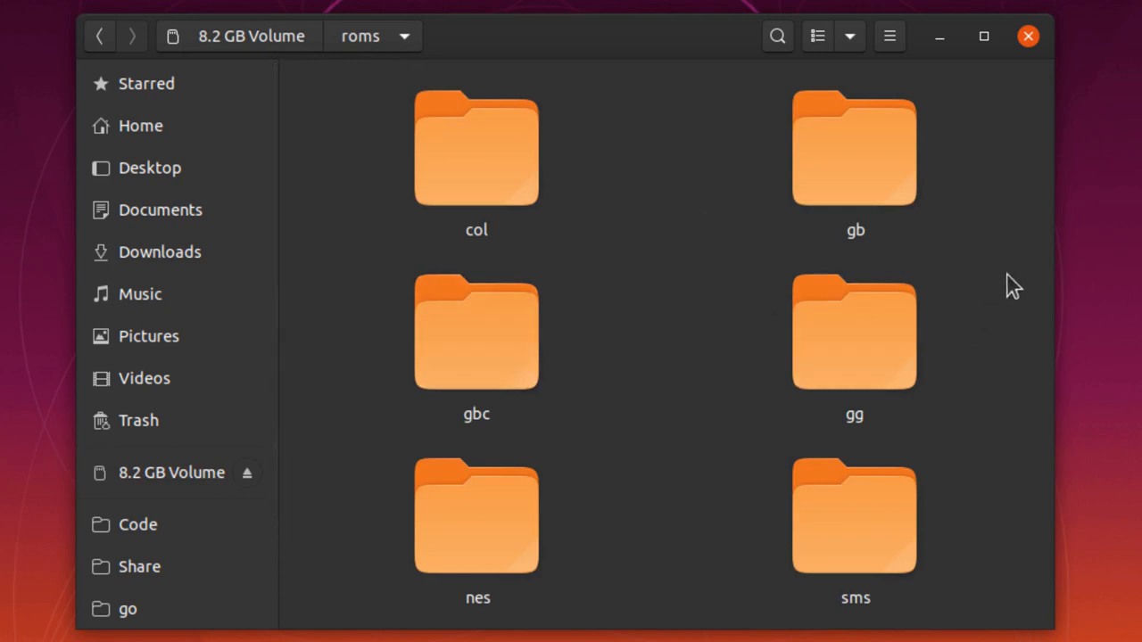
pyautogui.doubleClick(476, 516)
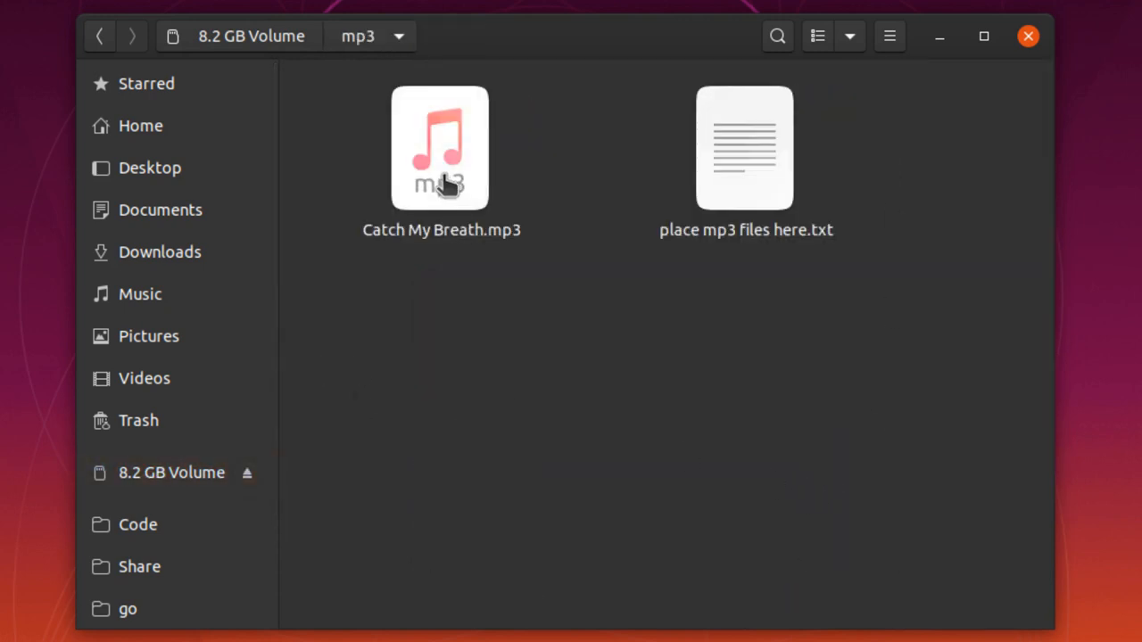
pyautogui.moveTo(507, 407)
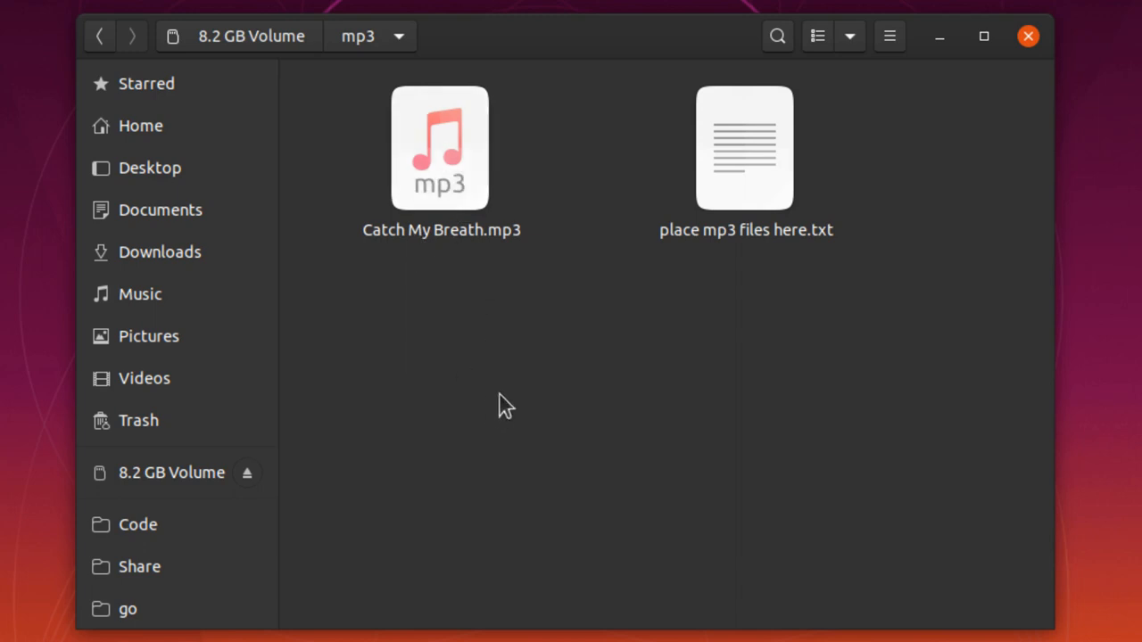
pyautogui.rightClick(507, 407)
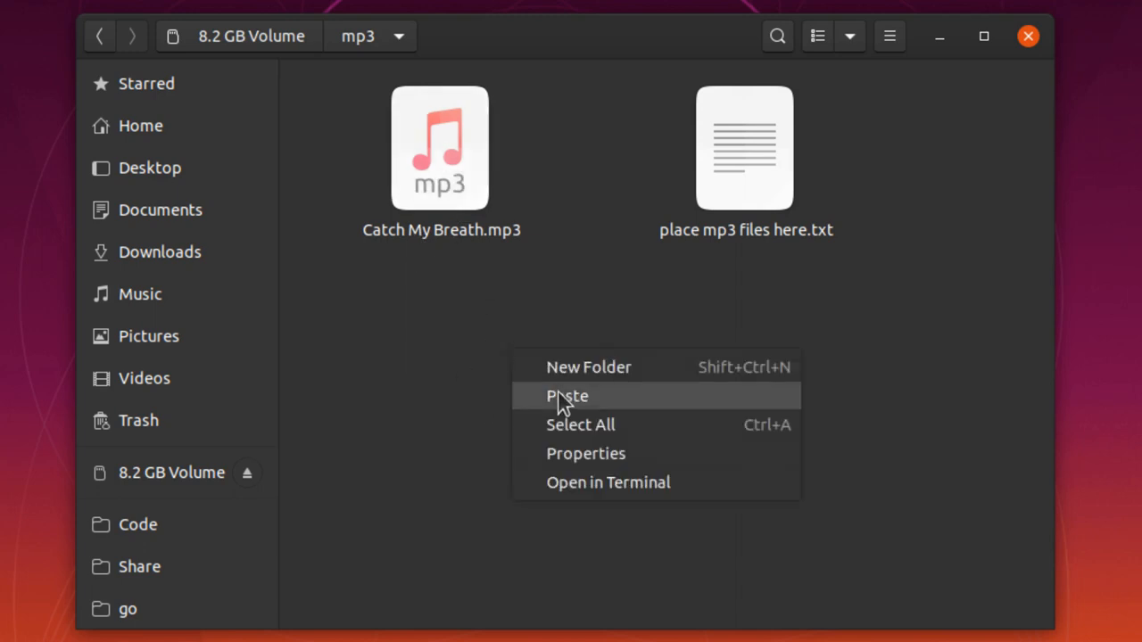
pyautogui.click(567, 396)
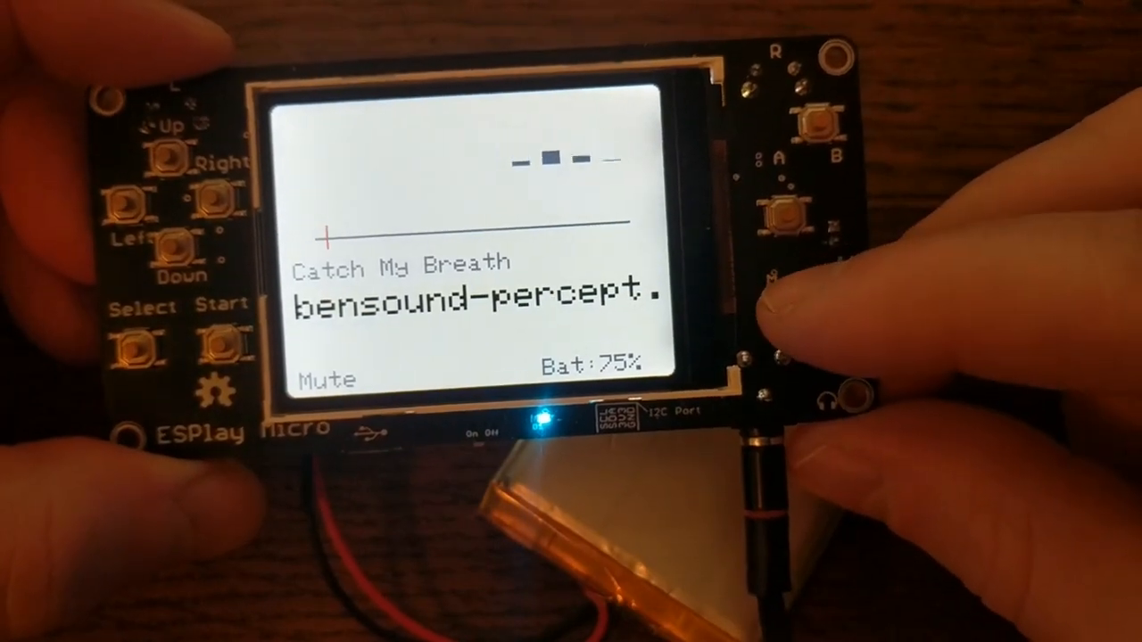
# - Start playing the Catch My Breath mp3 in the device's audio player
pyautogui.click(782, 304)
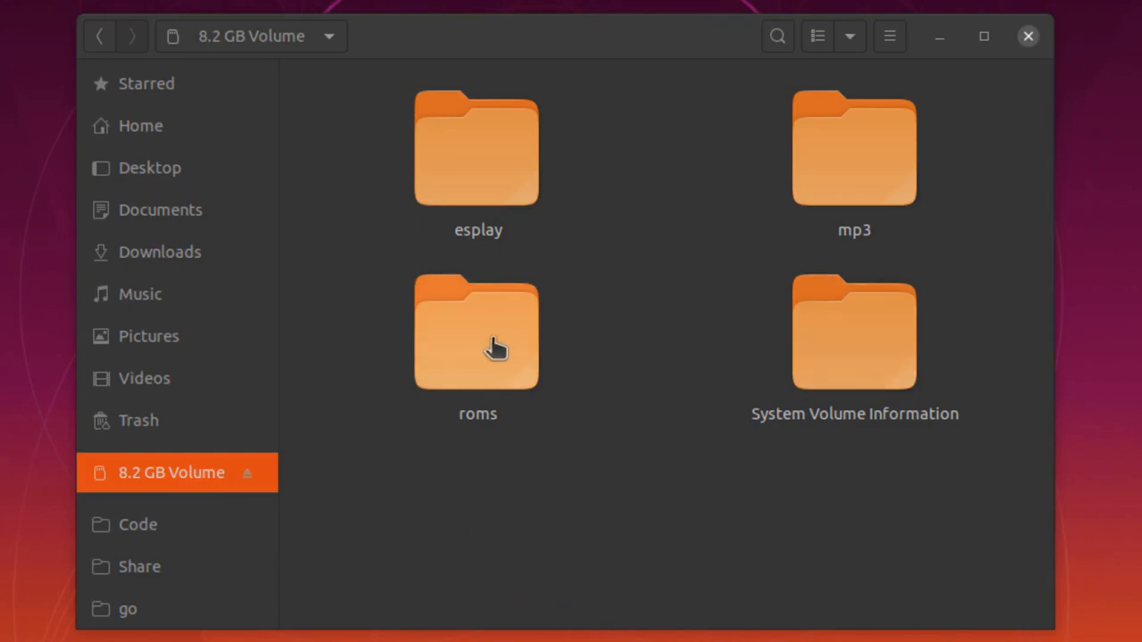
# - Open the roms folder in the 8.2 GB Volume
pyautogui.doubleClick(477, 332)
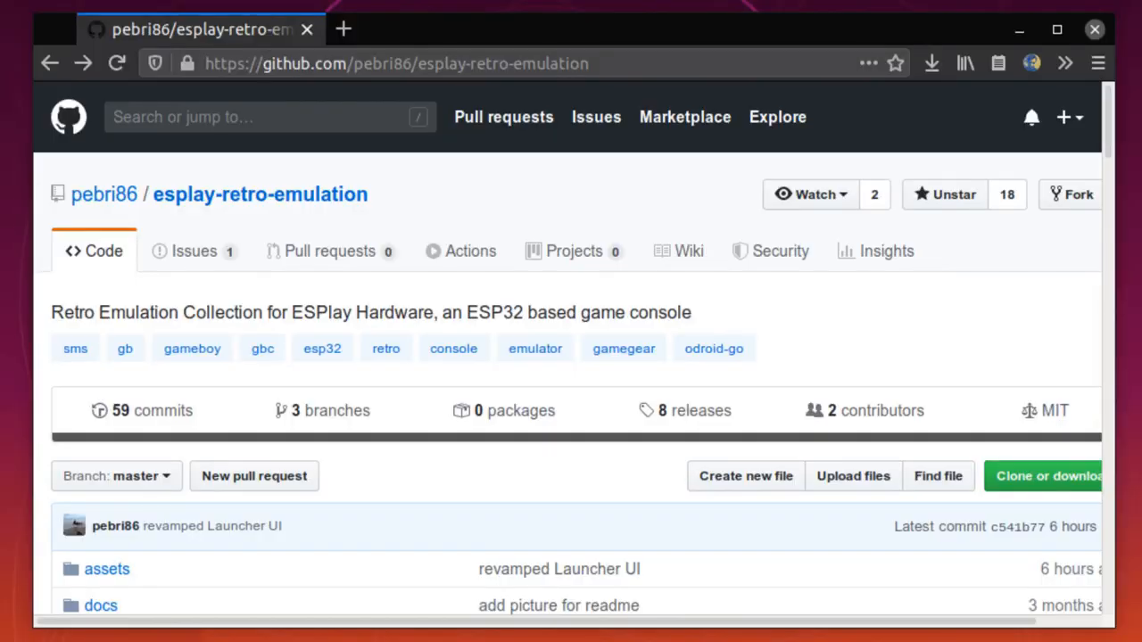
# - Show the repository's releases list and scroll to the v1.6 release notes and Assets
pyautogui.click(401, 64)
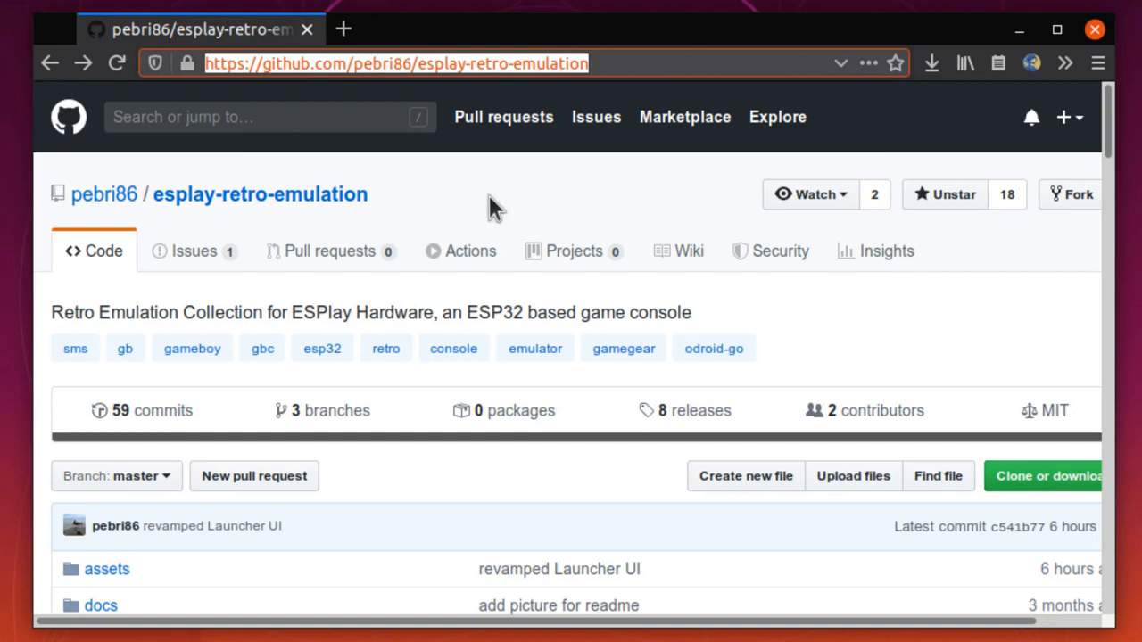
pyautogui.moveTo(694, 411)
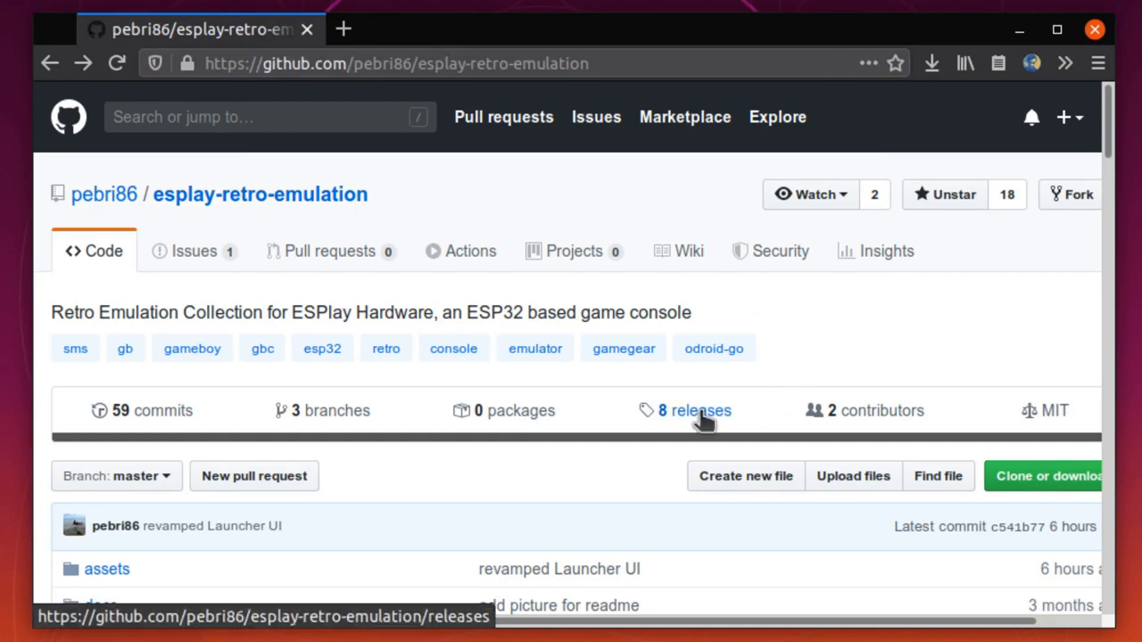
pyautogui.click(694, 410)
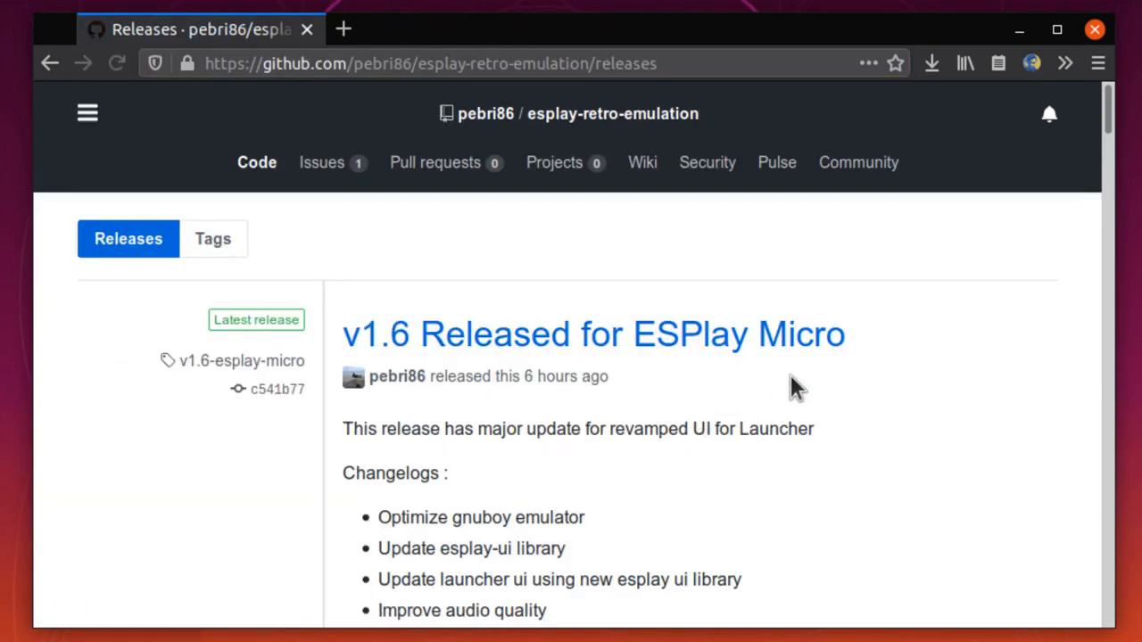
pyautogui.scroll(-3)
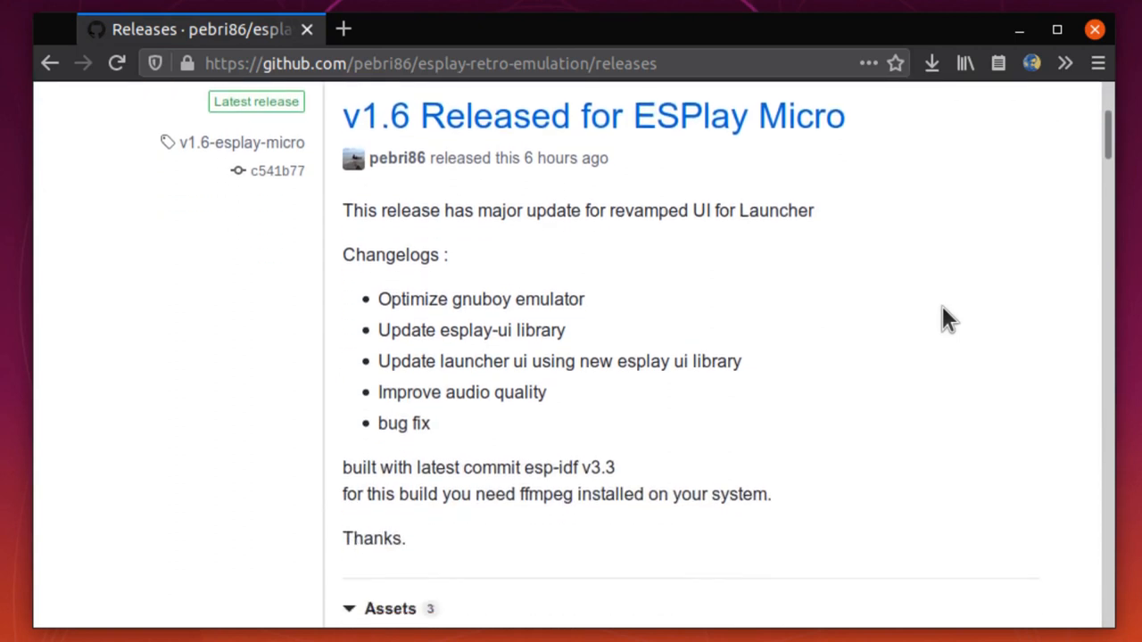
pyautogui.scroll(-3)
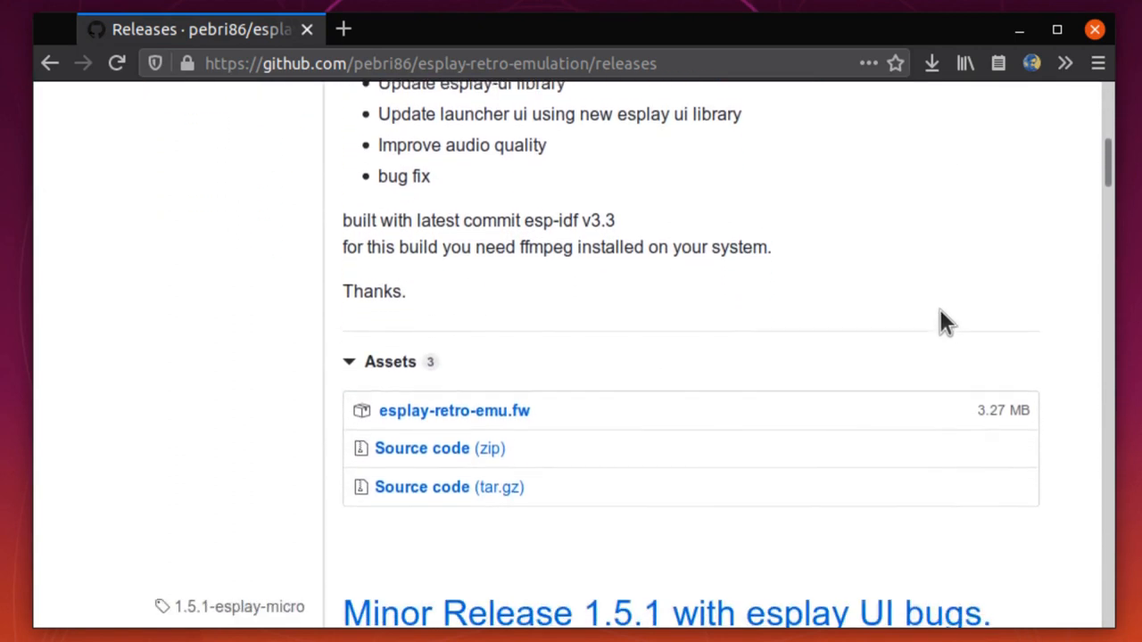
pyautogui.scroll(-3)
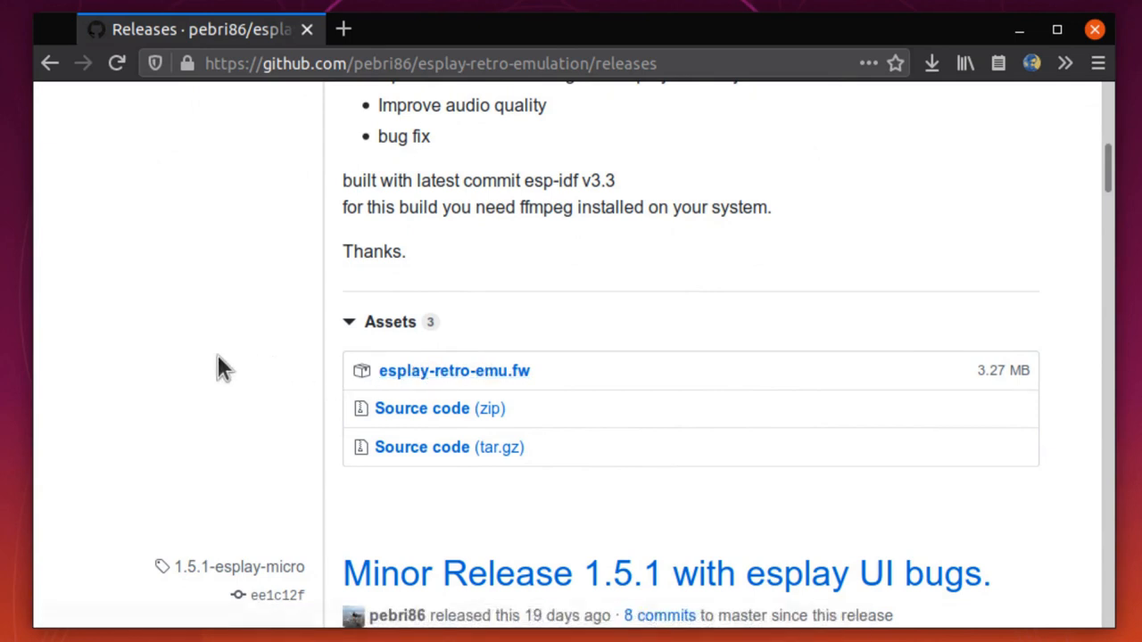
pyautogui.scroll(-3)
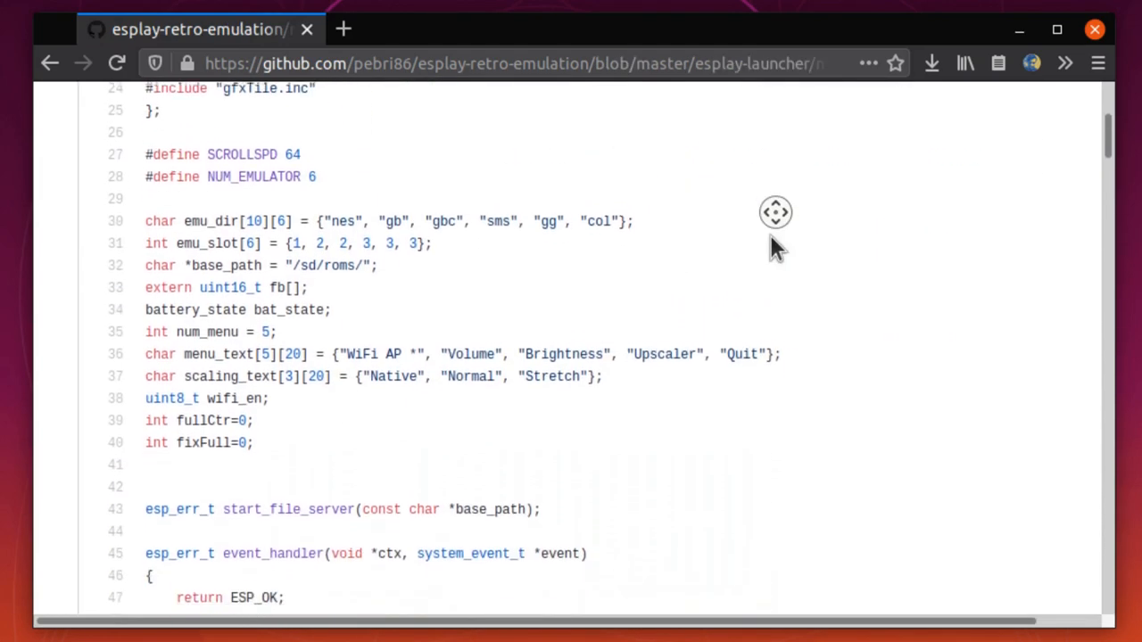
# - Scroll through the esplay-launcher source from its includes down to the home-screen drawing function
pyautogui.scroll(-3)
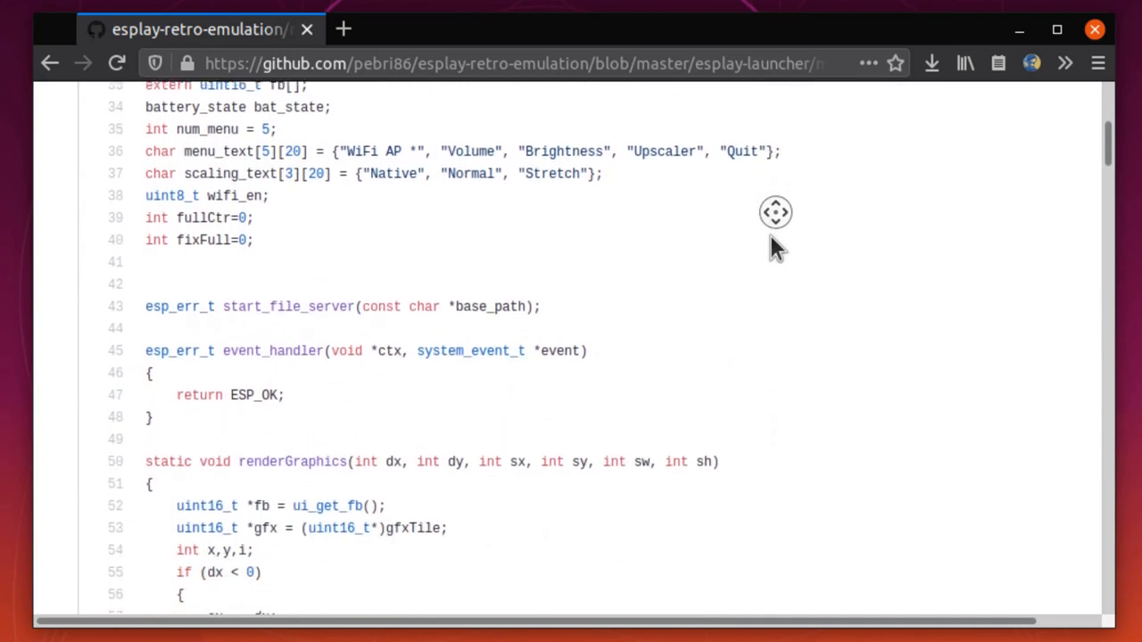
pyautogui.scroll(-3)
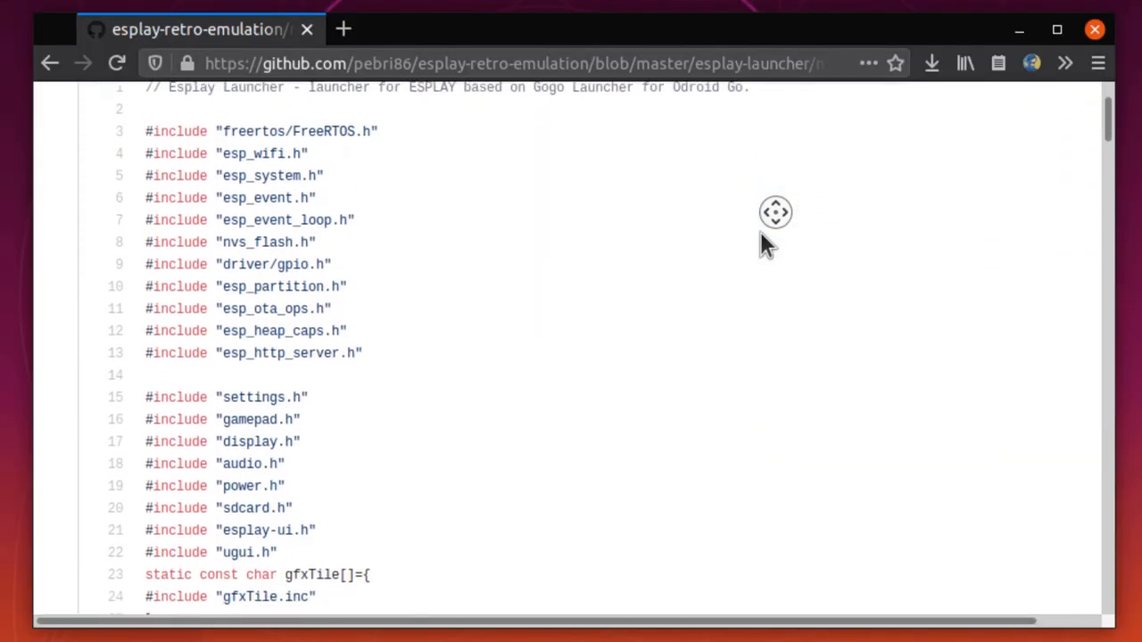
pyautogui.scroll(-3)
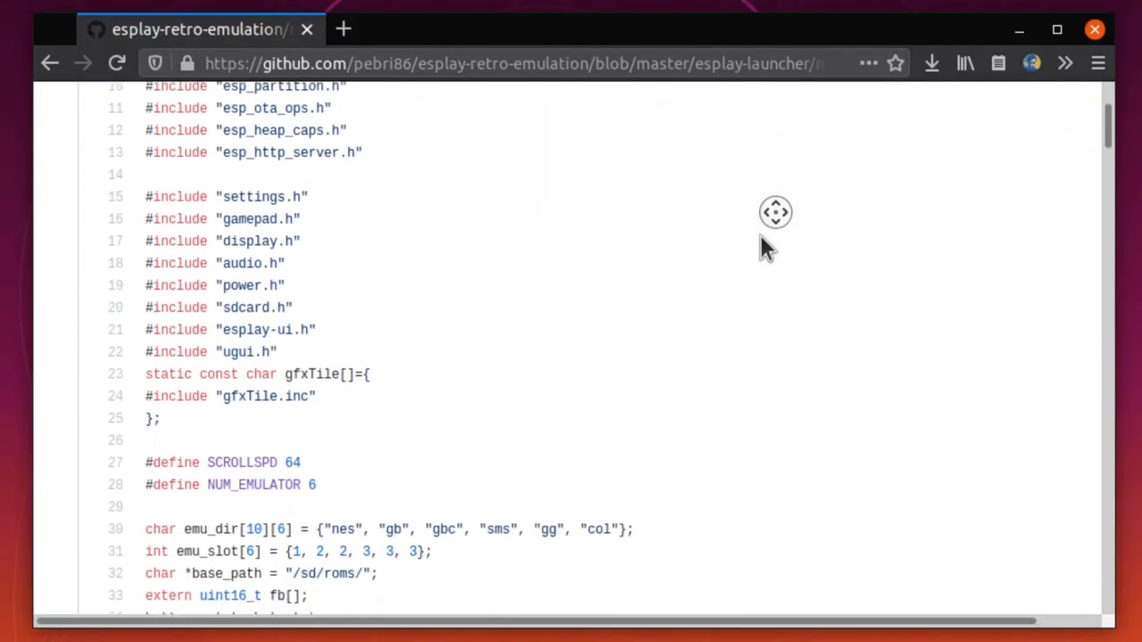
pyautogui.scroll(-3)
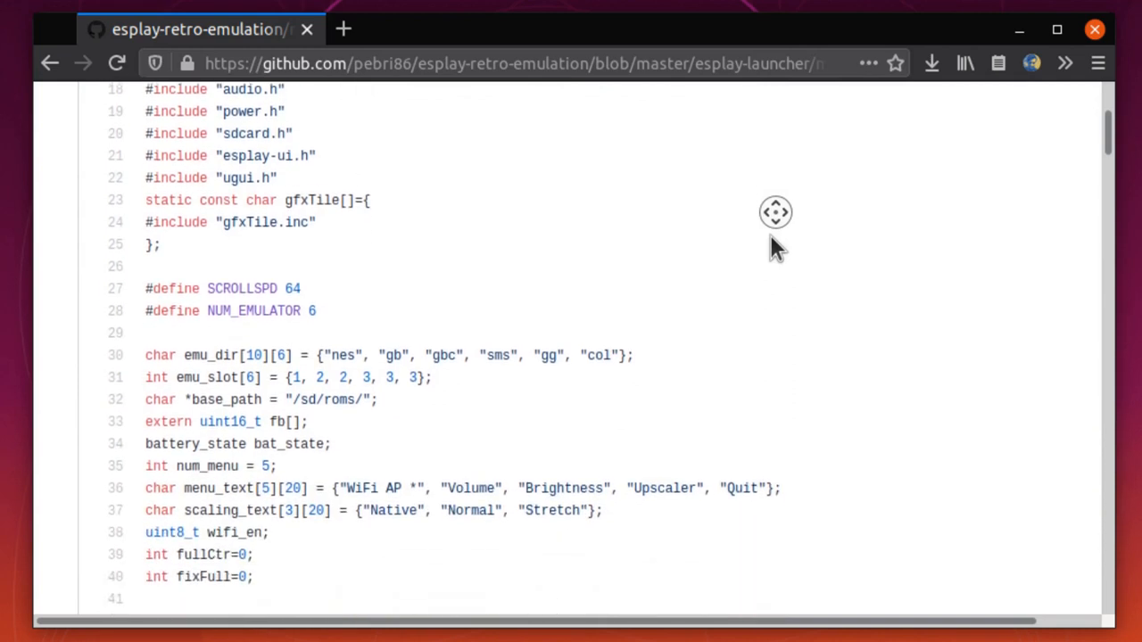
pyautogui.scroll(-3)
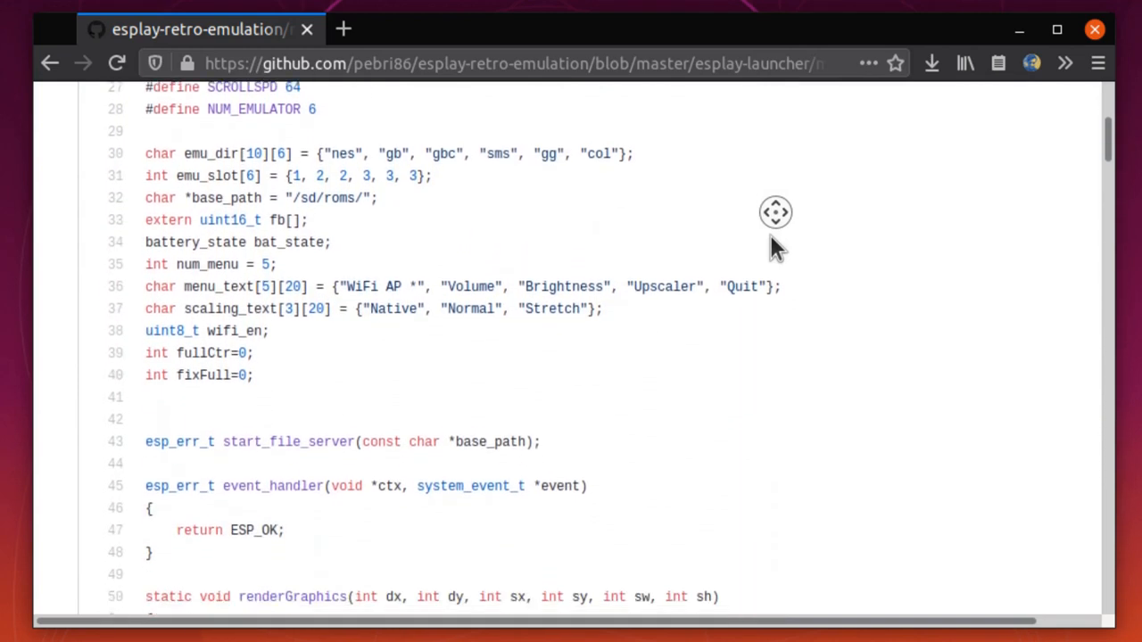
pyautogui.scroll(-3)
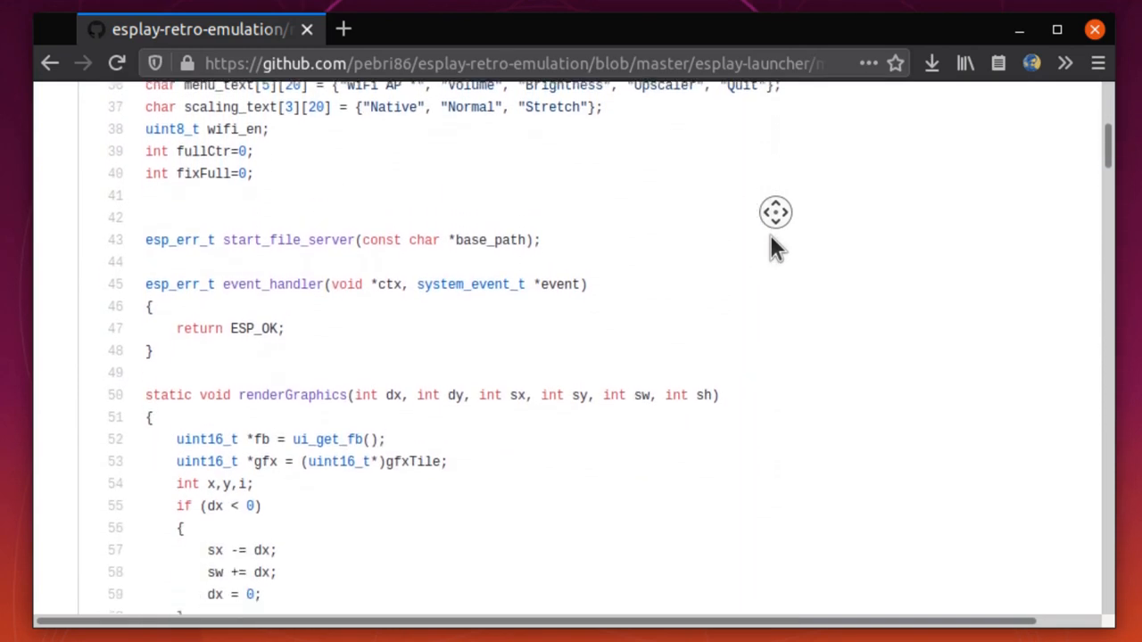
pyautogui.scroll(-3)
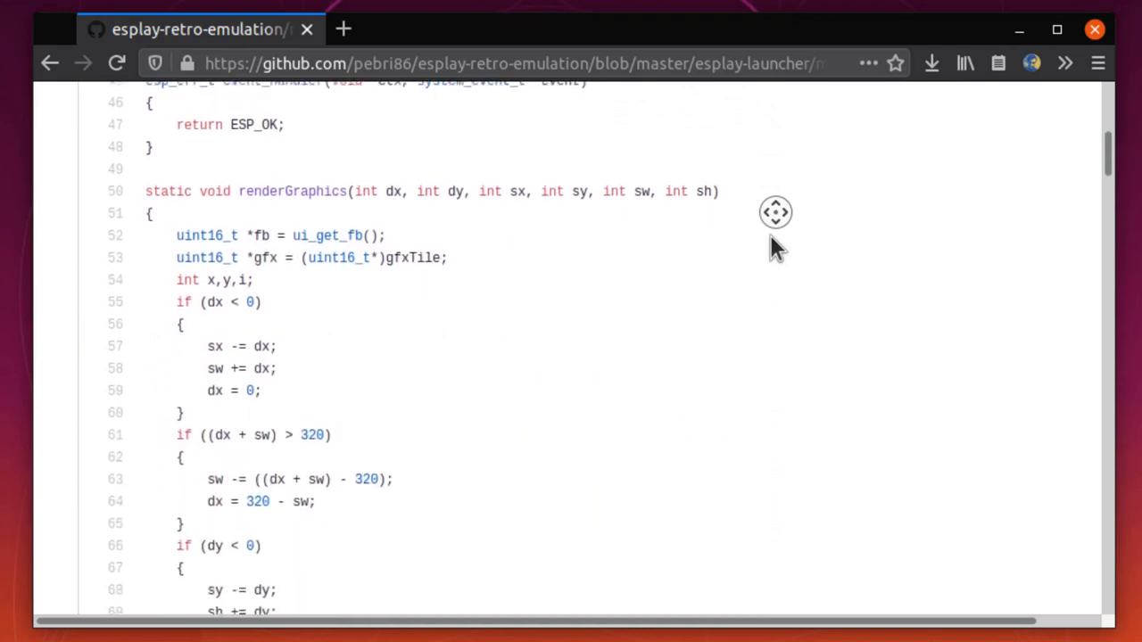
pyautogui.scroll(-3)
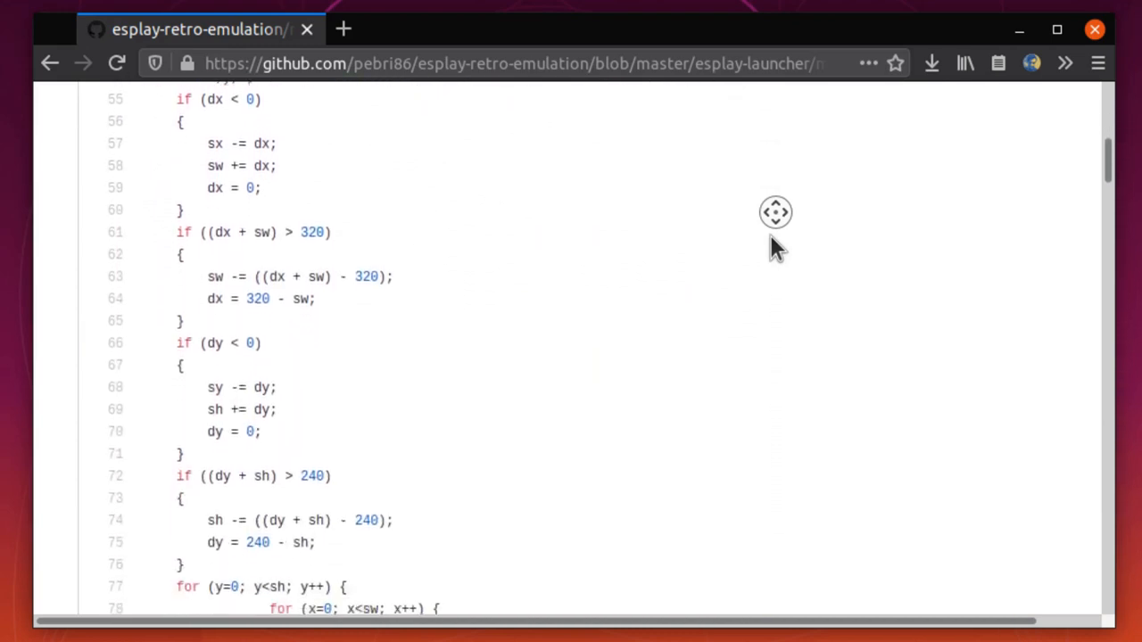
pyautogui.scroll(-3)
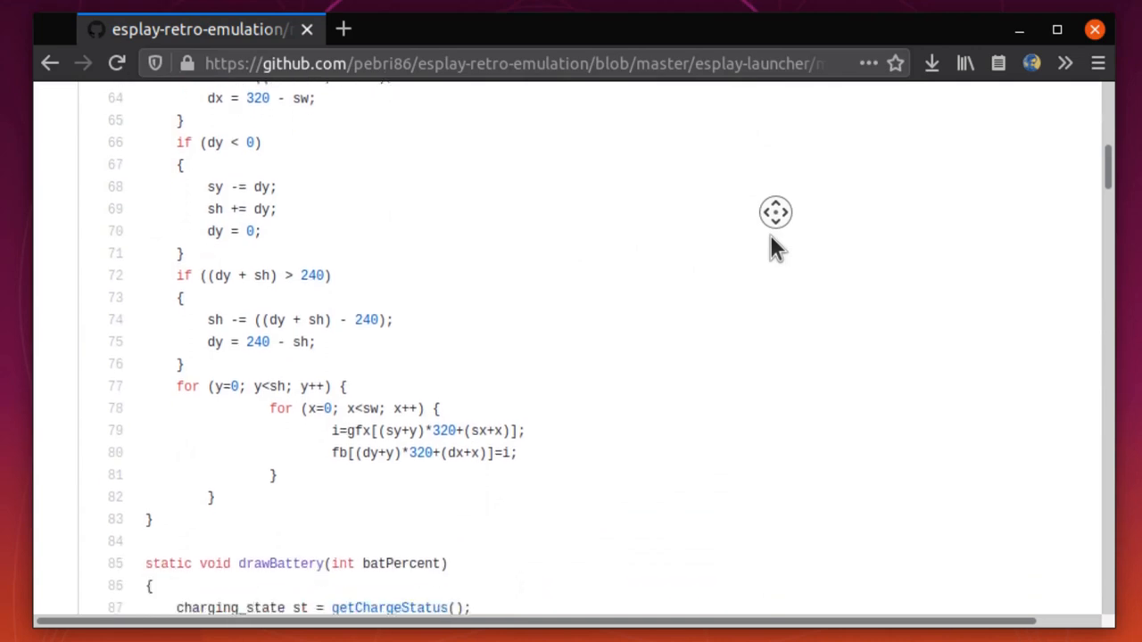
pyautogui.scroll(-3)
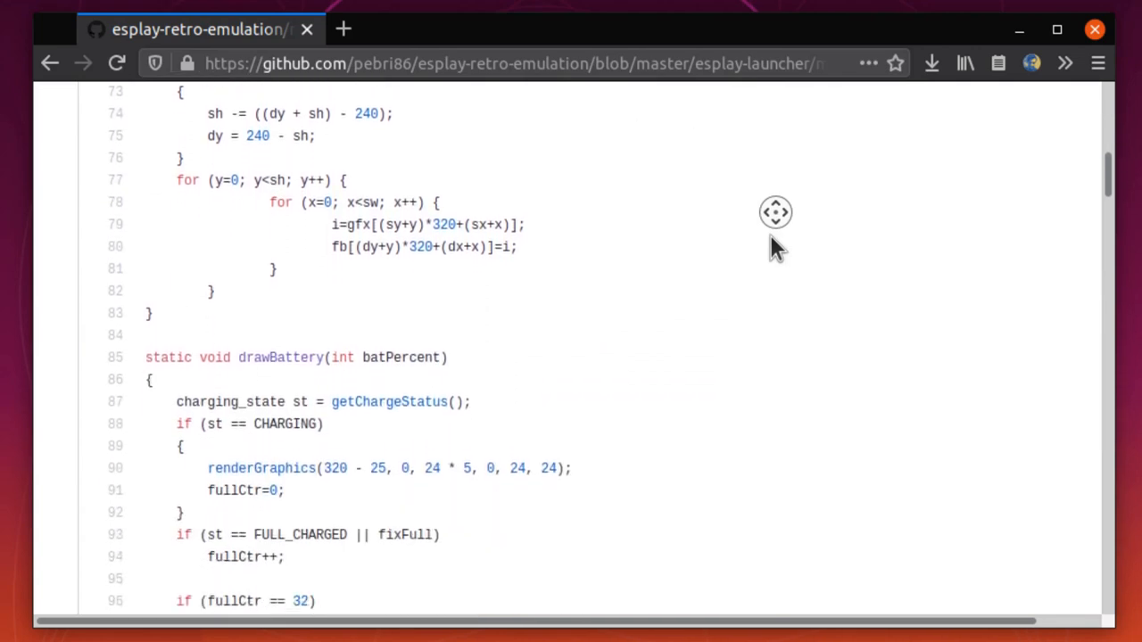
pyautogui.scroll(-3)
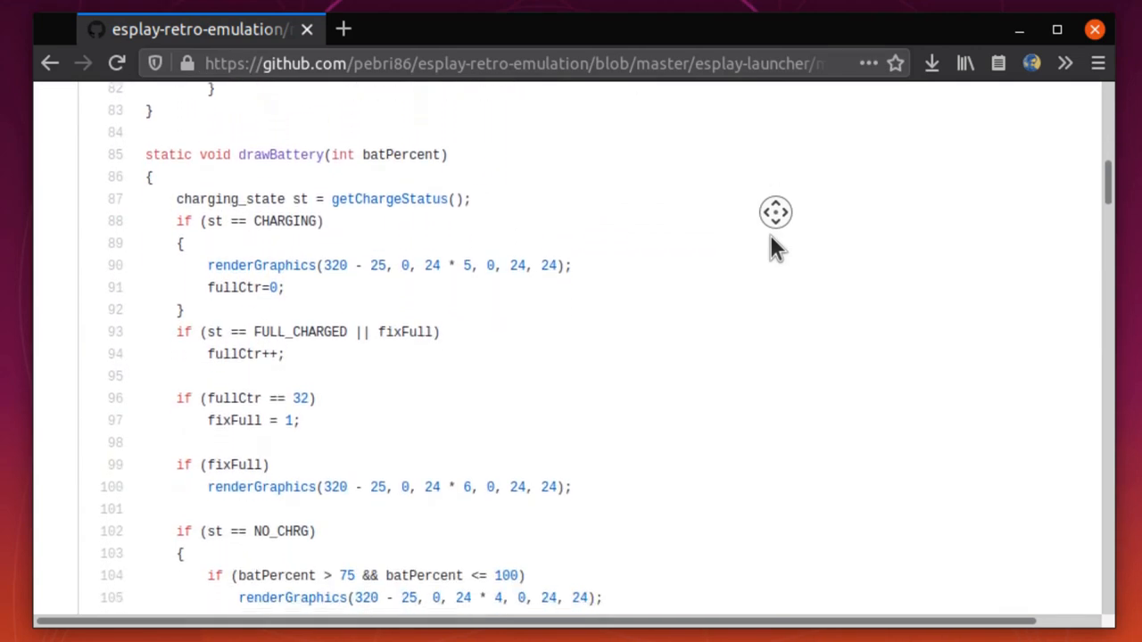
pyautogui.scroll(-3)
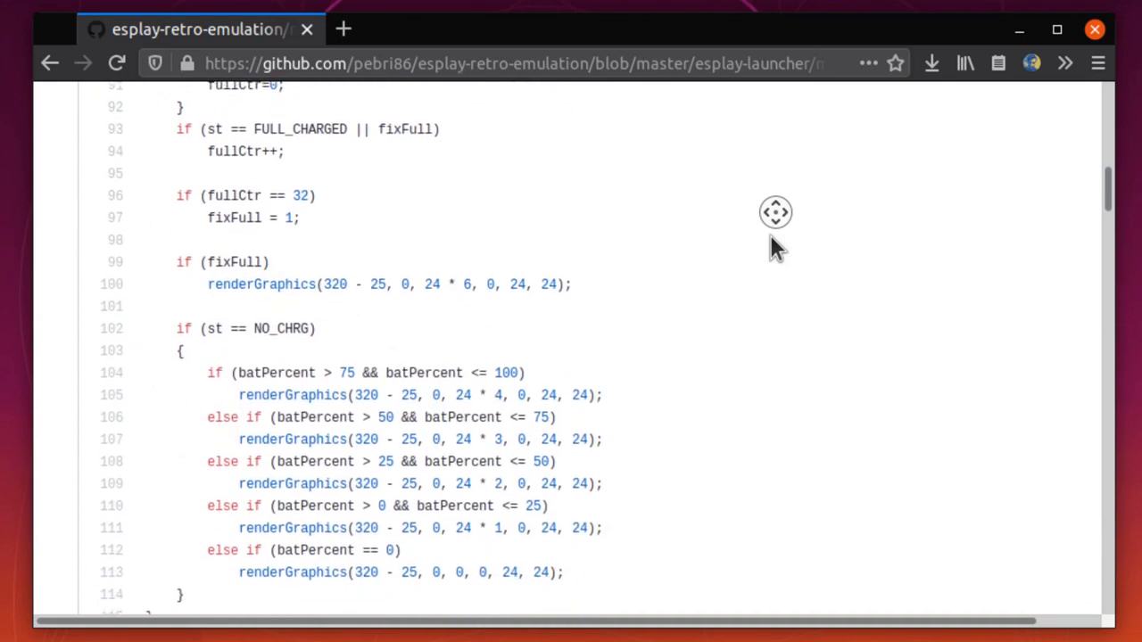
pyautogui.scroll(-3)
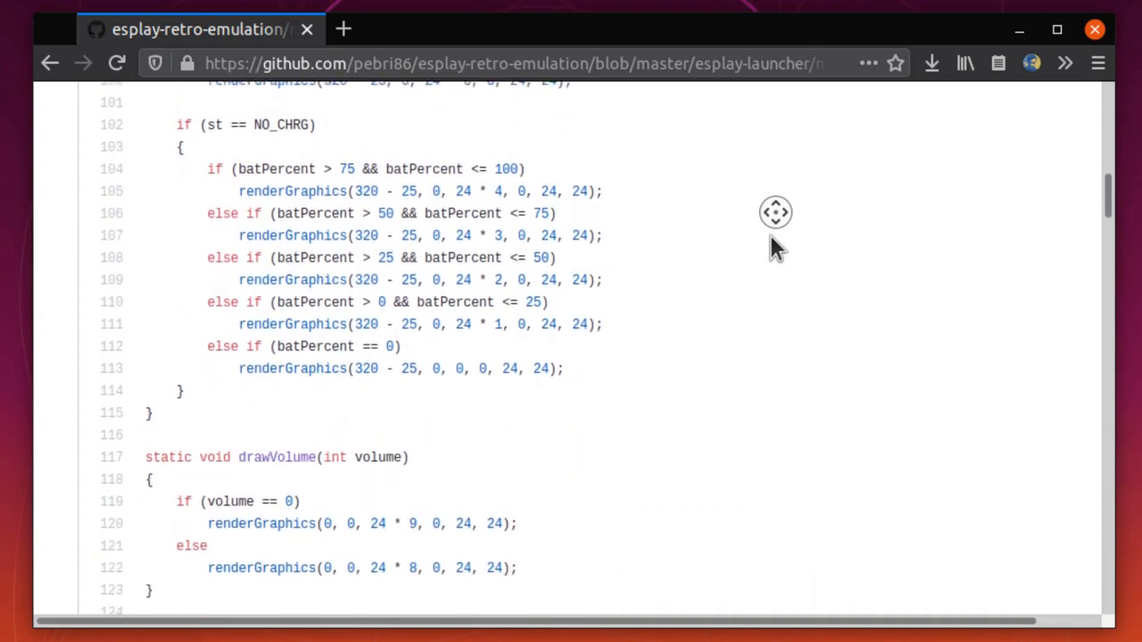
pyautogui.scroll(-3)
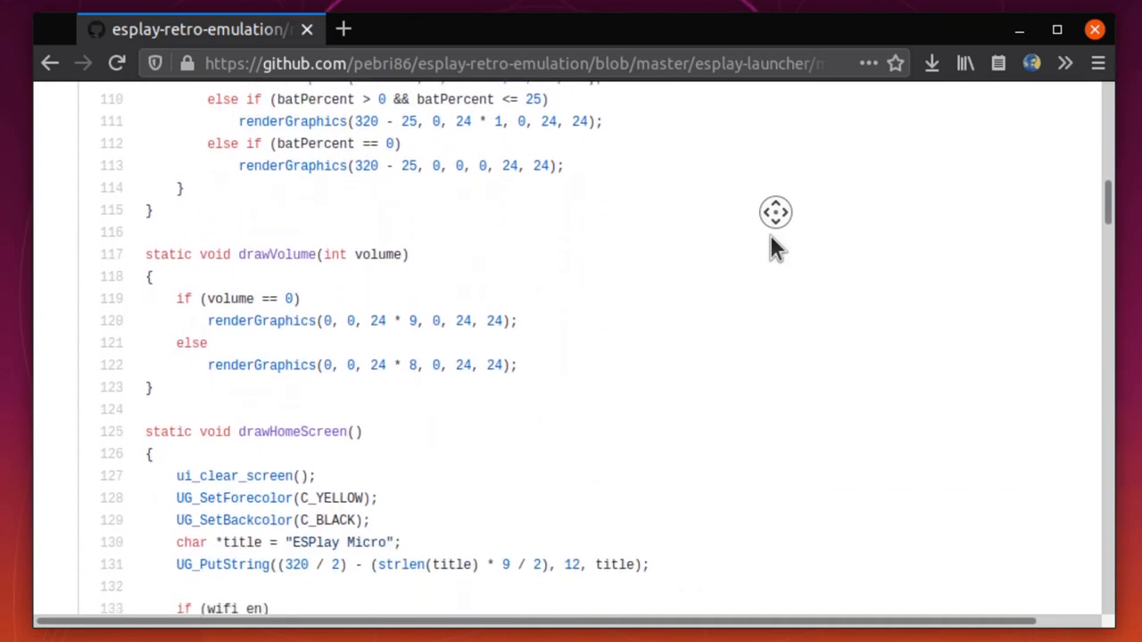
pyautogui.scroll(-3)
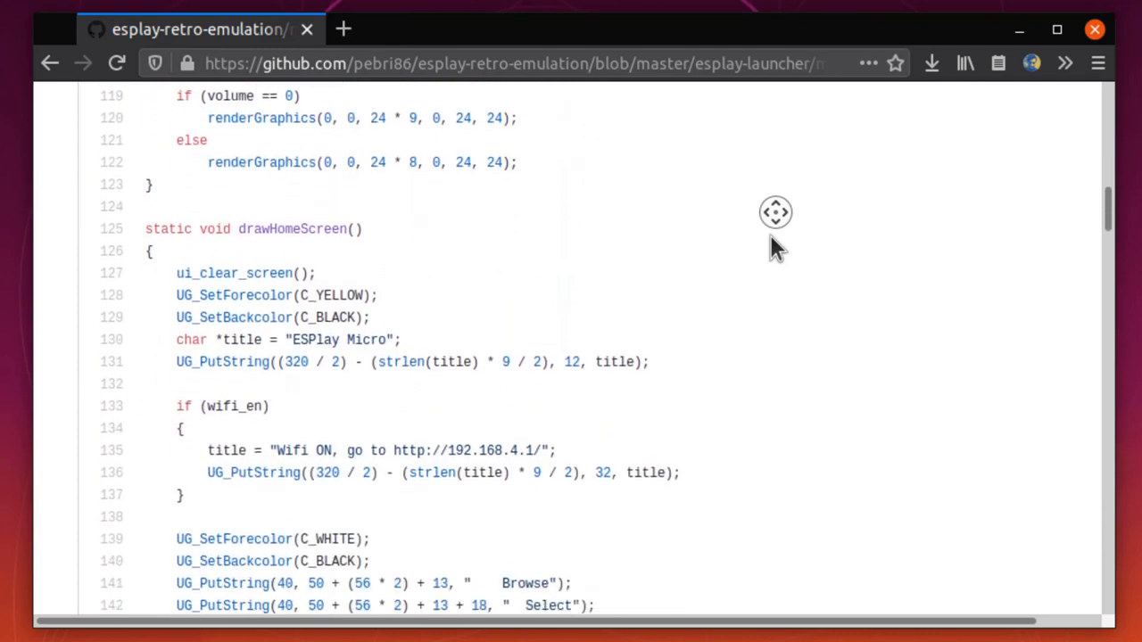
pyautogui.scroll(-3)
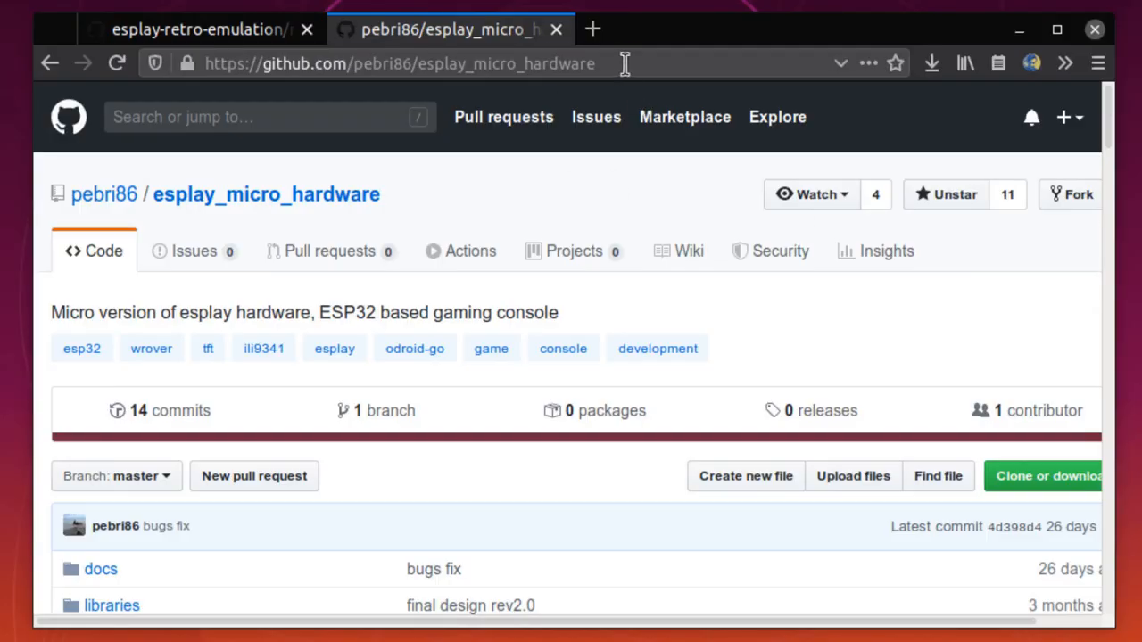
# - Scroll the esplay_micro_hardware README down to the front and back PCB renders
pyautogui.click(400, 62)
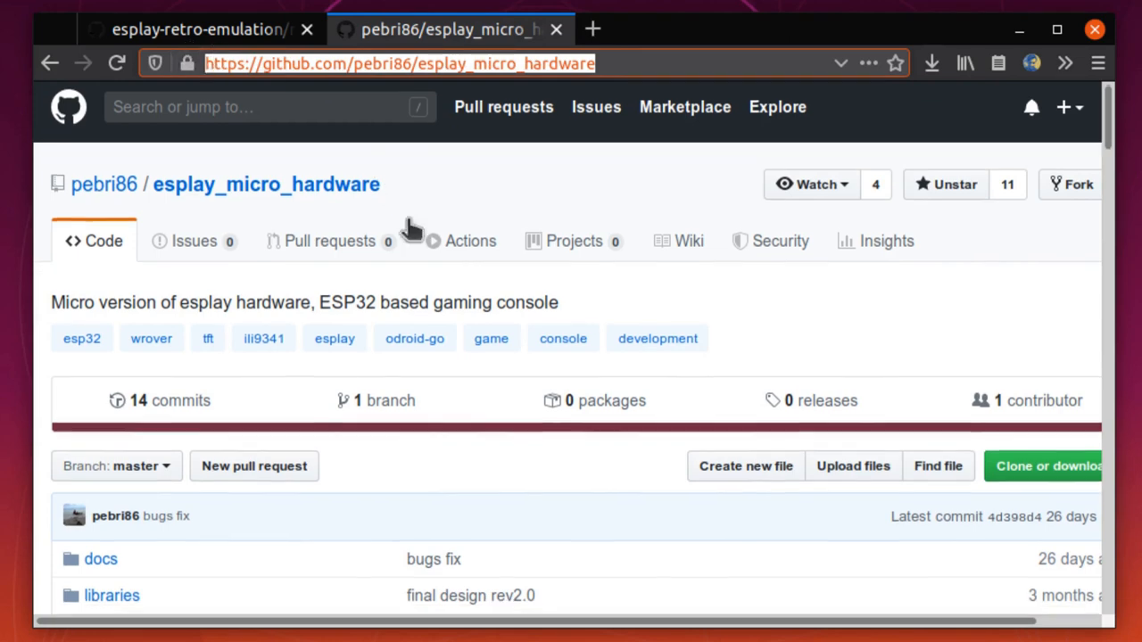
pyautogui.scroll(-3)
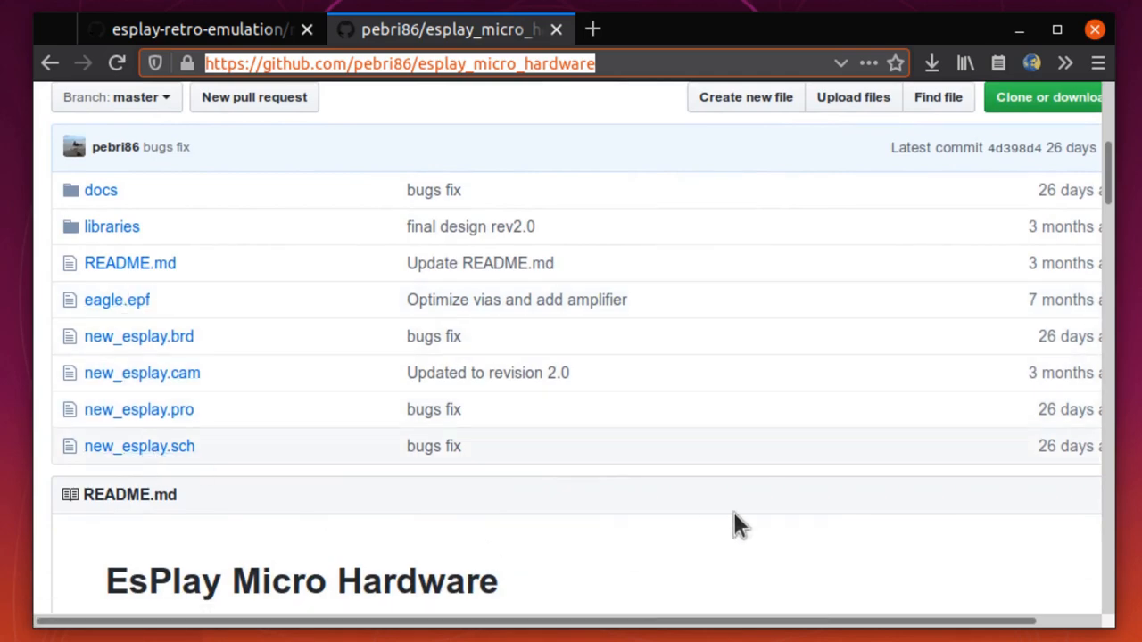
pyautogui.scroll(-3)
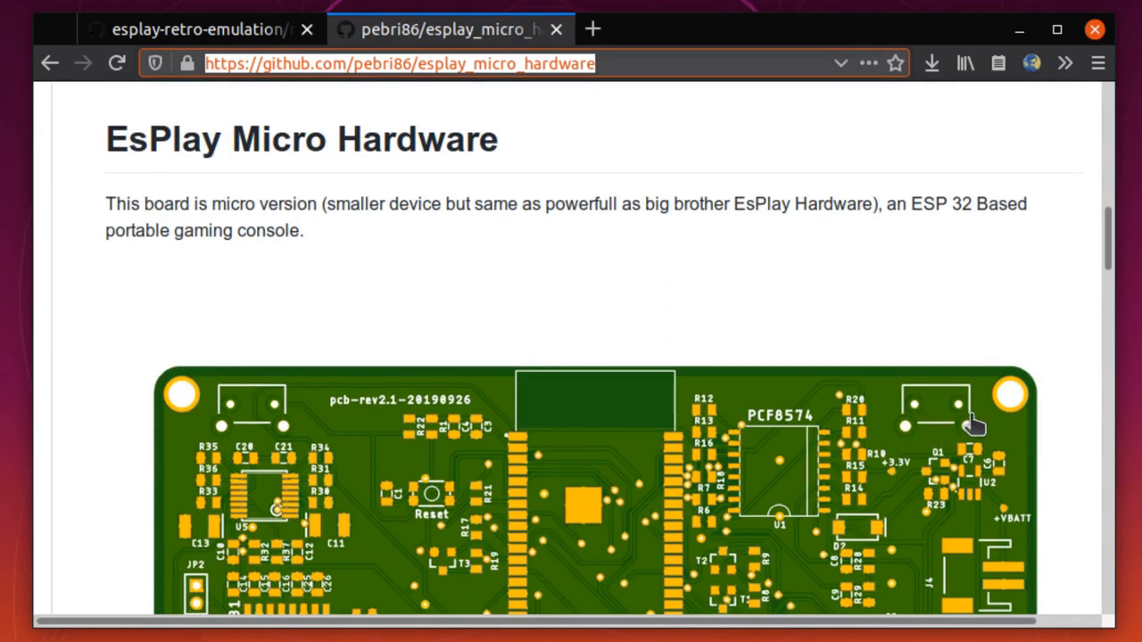
pyautogui.scroll(-3)
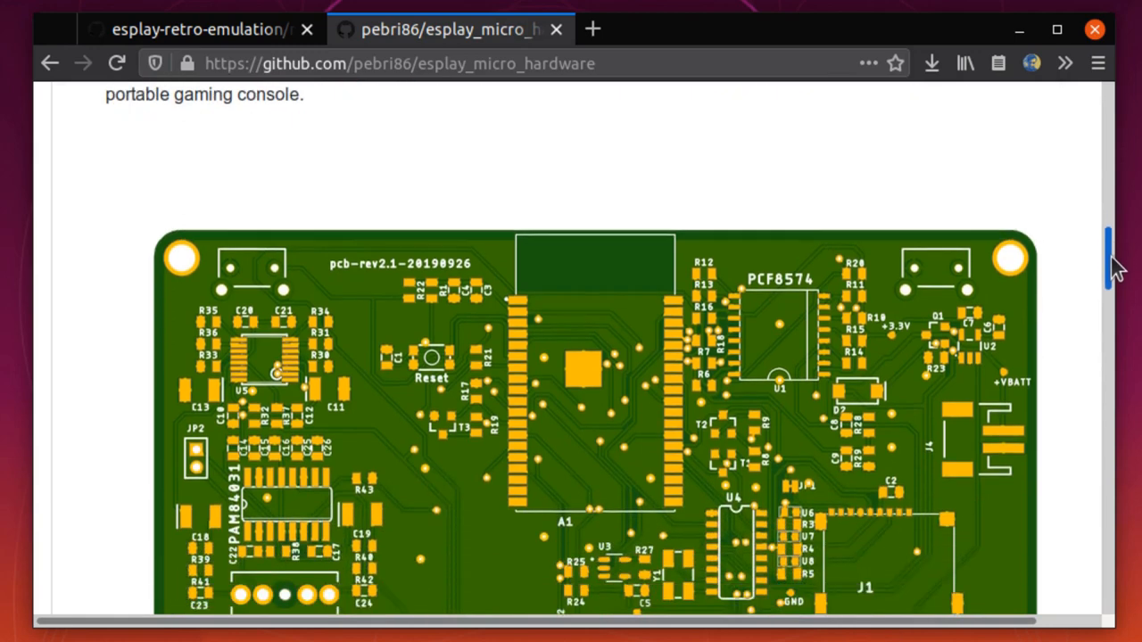
pyautogui.scroll(-3)
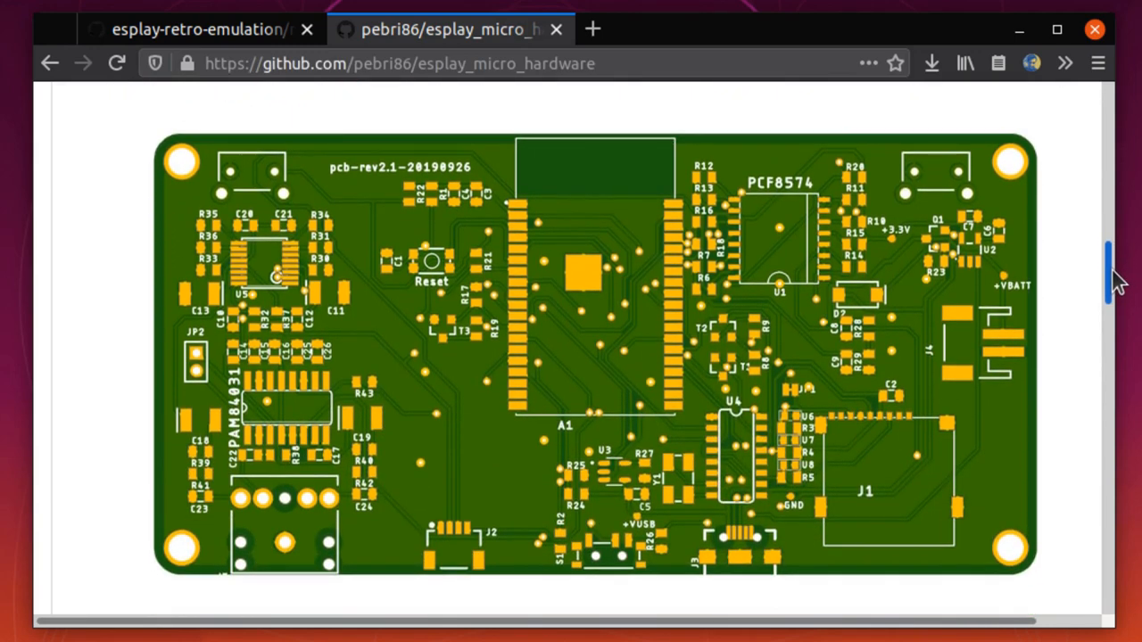
pyautogui.scroll(-3)
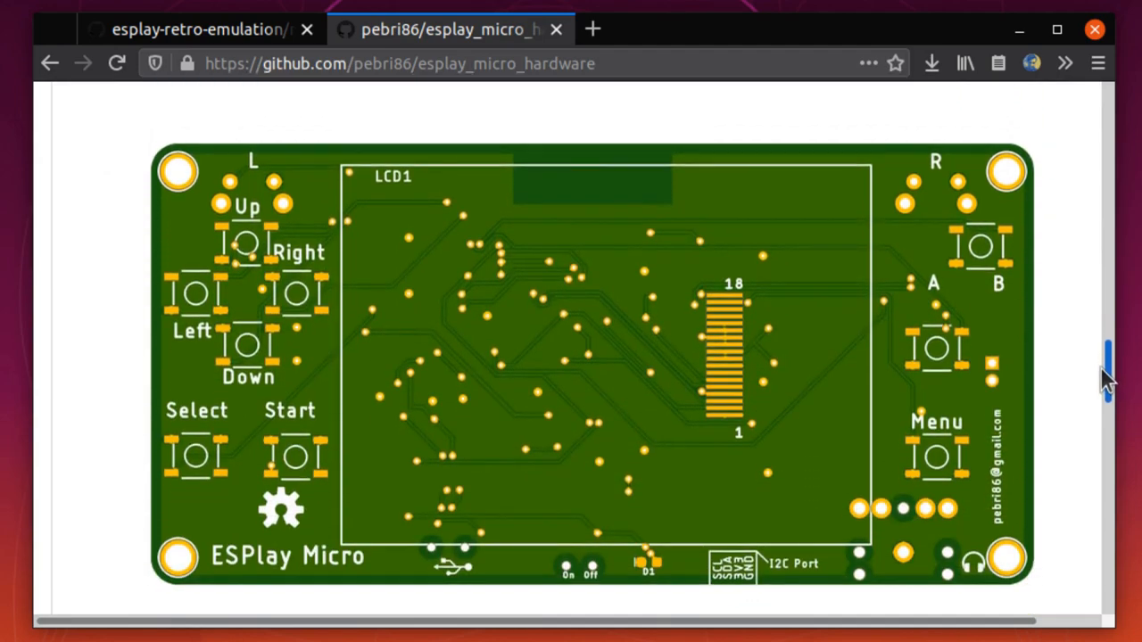